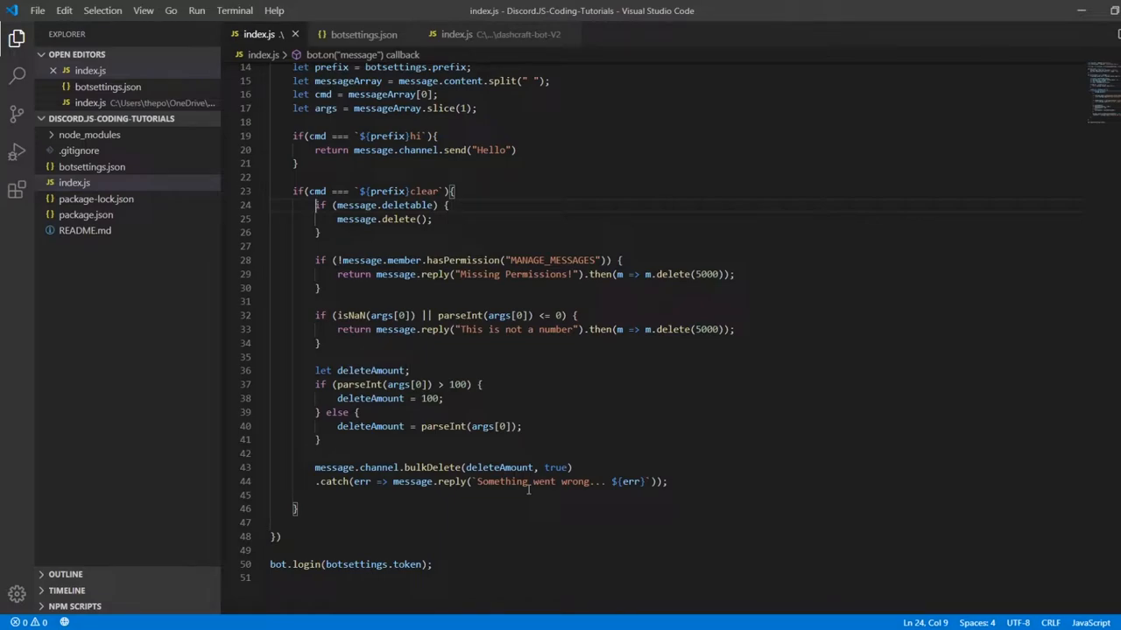
Review the clear command code, highlighting 'clear' and the MANAGE_MESSAGES permission.
{"action": "scroll", "scroll_direction": "up", "scroll_amount": 3}
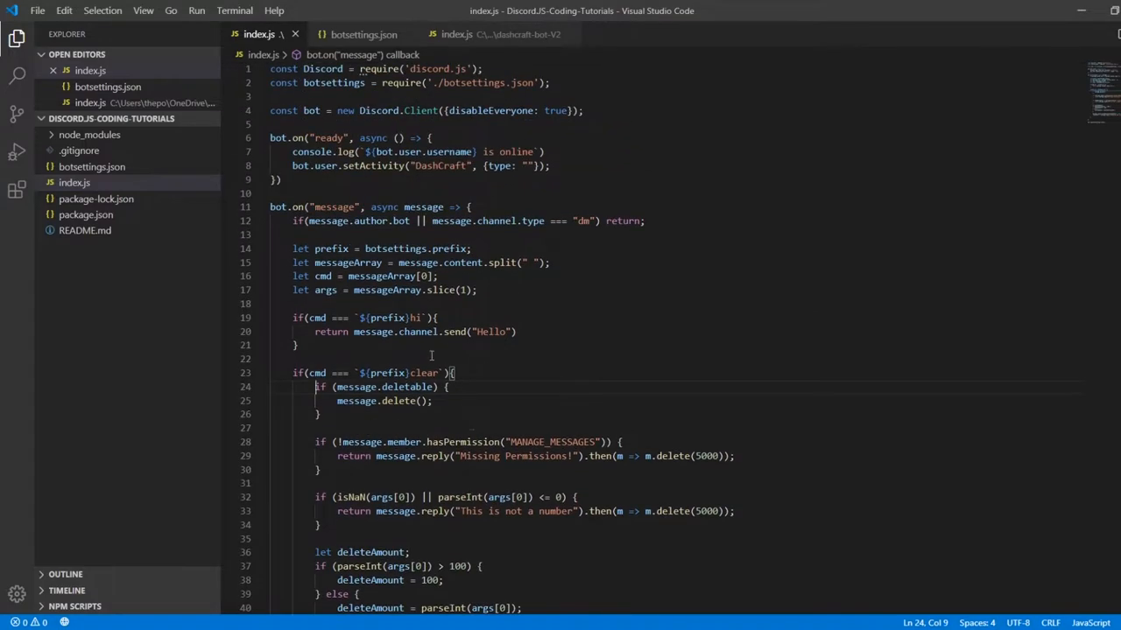
{"action": "scroll", "scroll_direction": "down", "scroll_amount": 3}
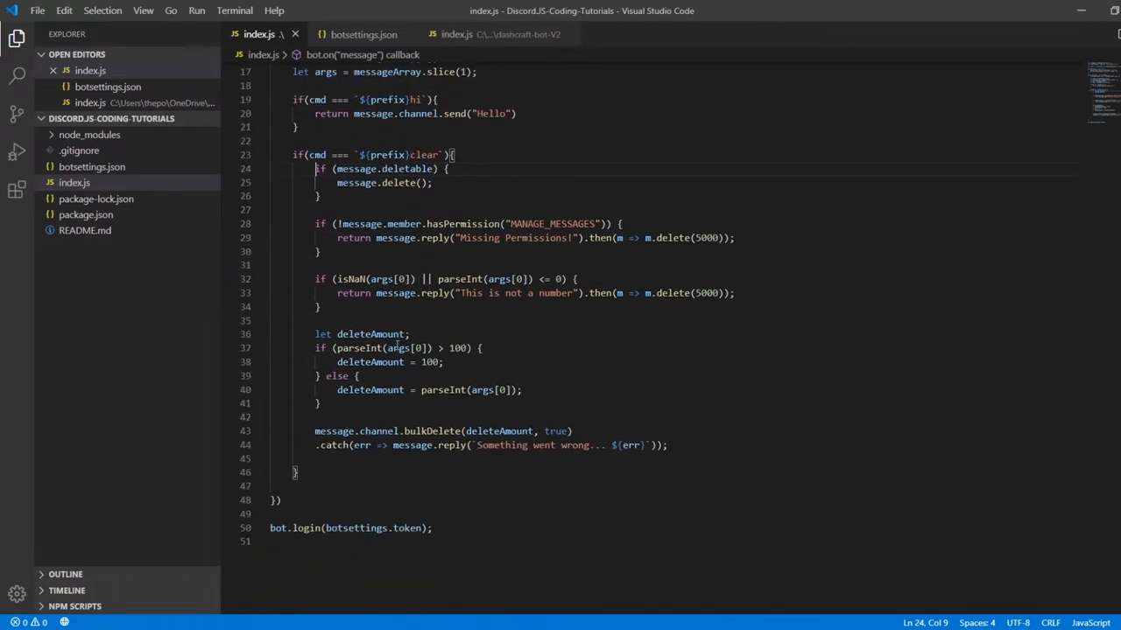
{"action": "scroll", "scroll_direction": "up", "scroll_amount": 3}
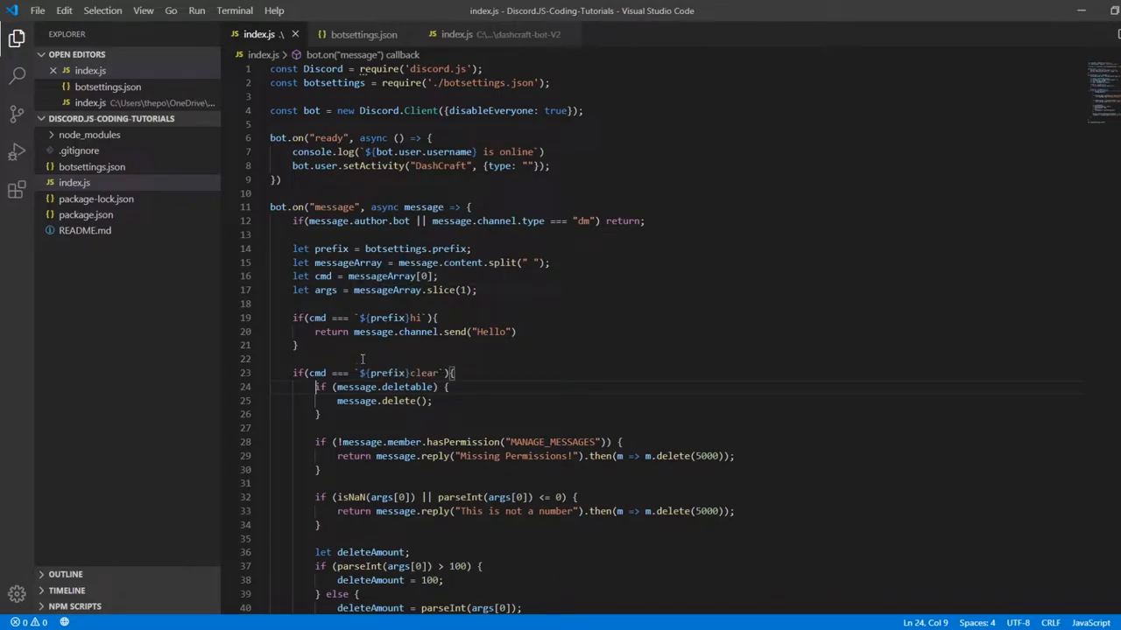
{"action": "double_click", "coordinate": [424, 373]}
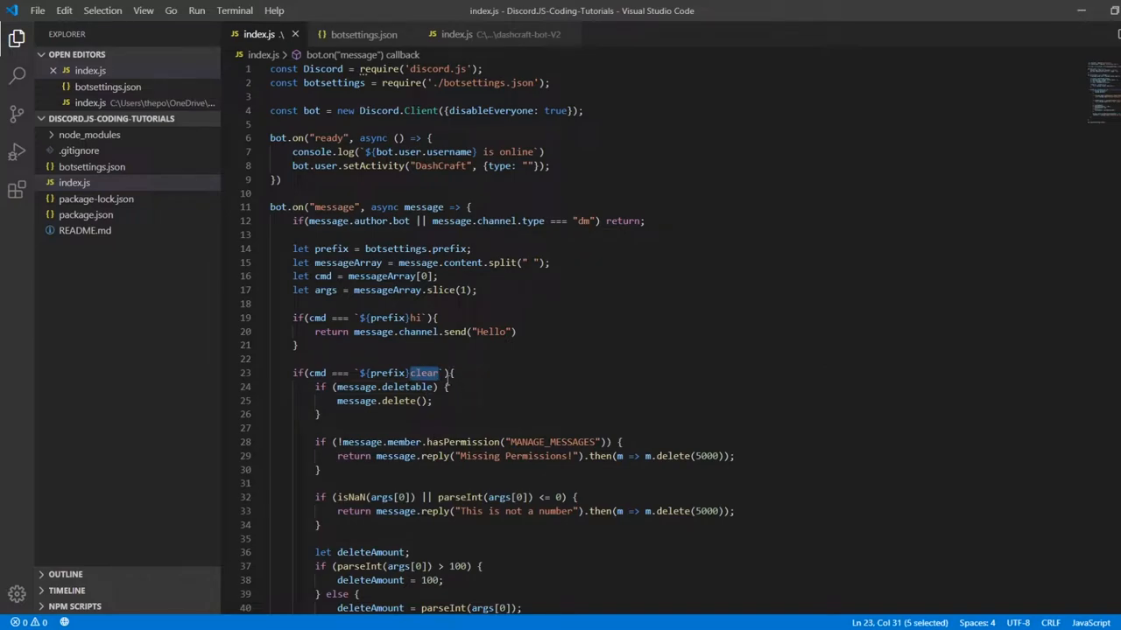
{"action": "mouse_move", "coordinate": [445, 387]}
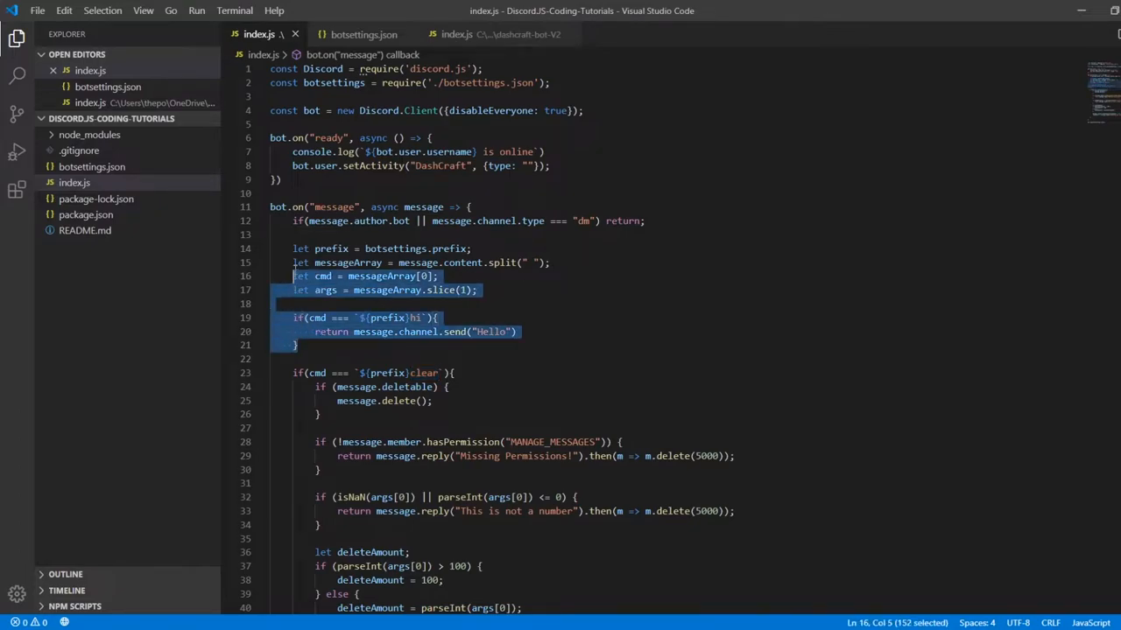
{"action": "scroll", "scroll_direction": "down", "scroll_amount": 3}
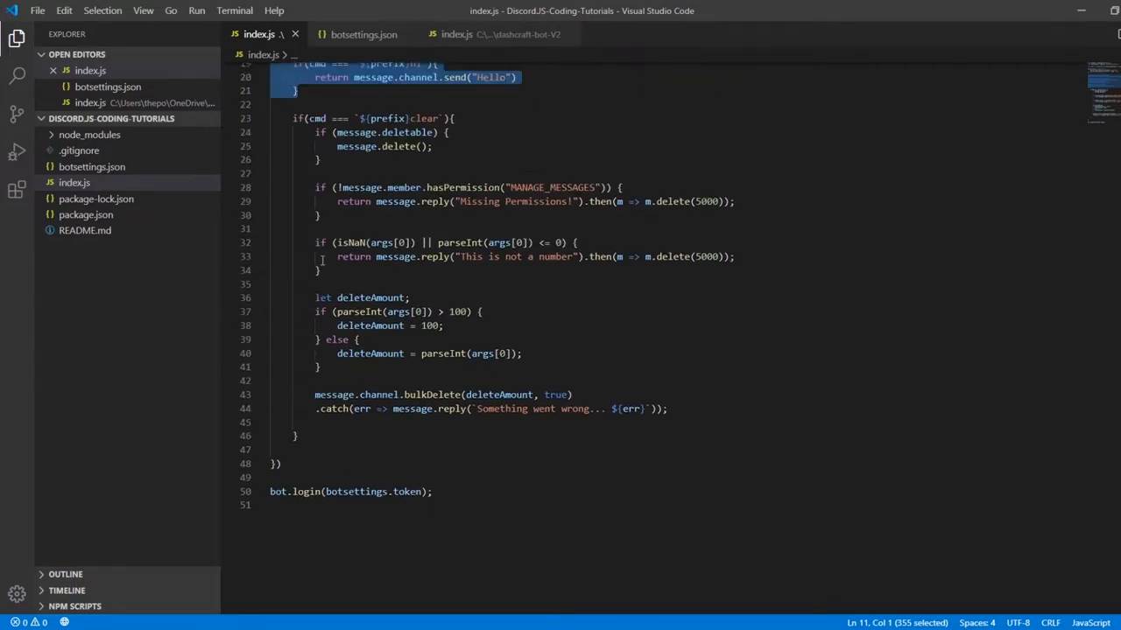
{"action": "scroll", "scroll_direction": "up", "scroll_amount": 3}
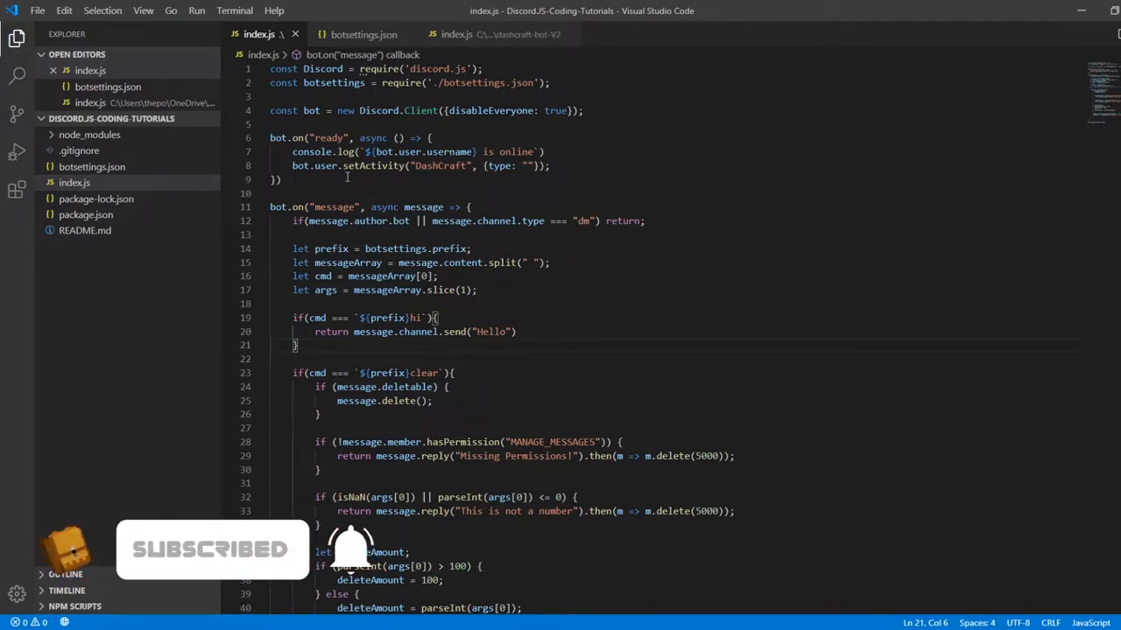
{"action": "scroll", "scroll_direction": "down", "scroll_amount": 3}
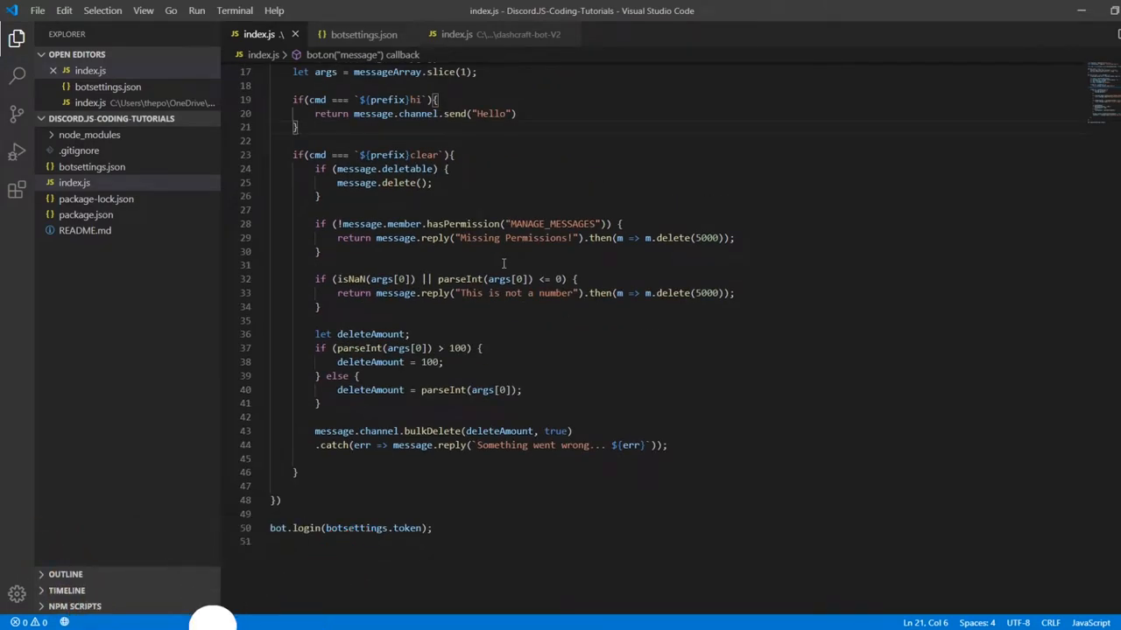
{"action": "mouse_move", "coordinate": [486, 269]}
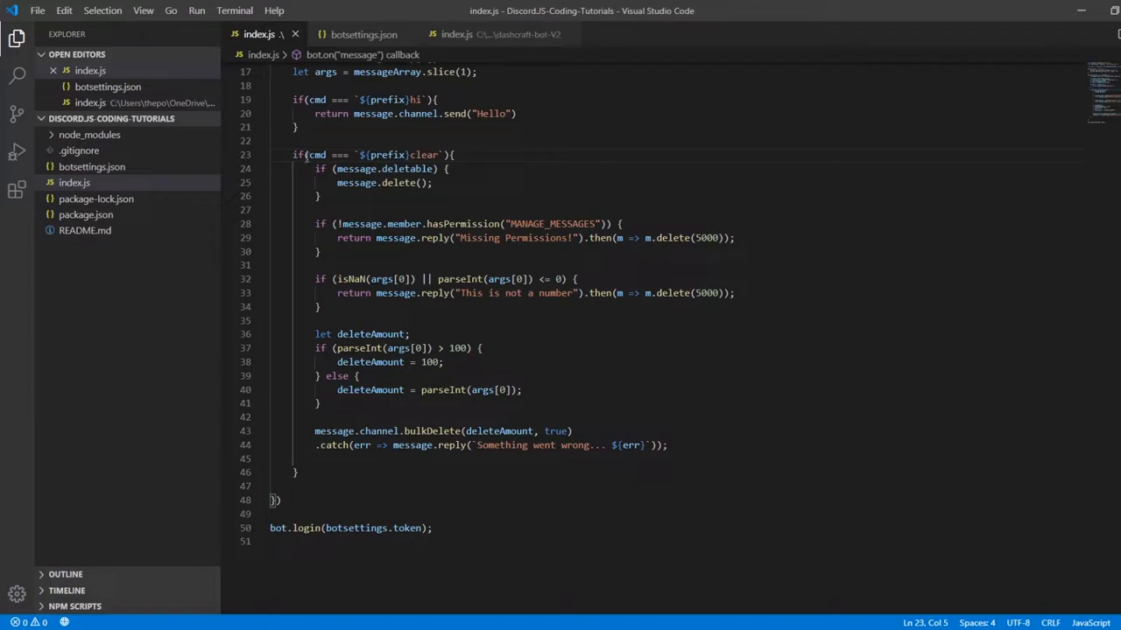
{"action": "scroll", "scroll_direction": "up", "scroll_amount": 3}
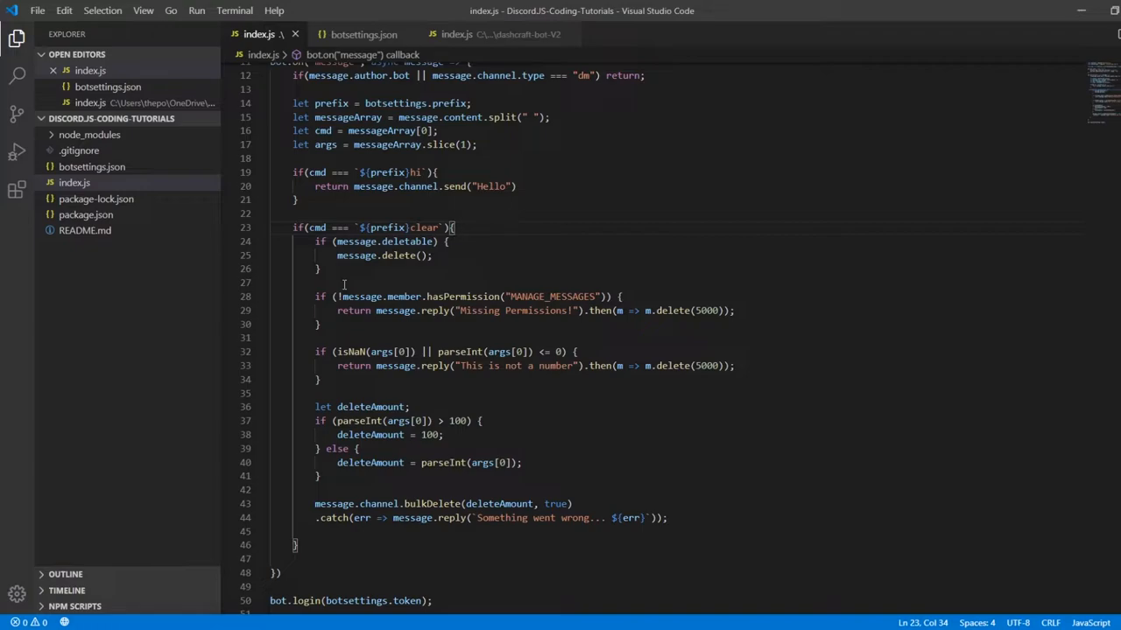
{"action": "mouse_move", "coordinate": [348, 269]}
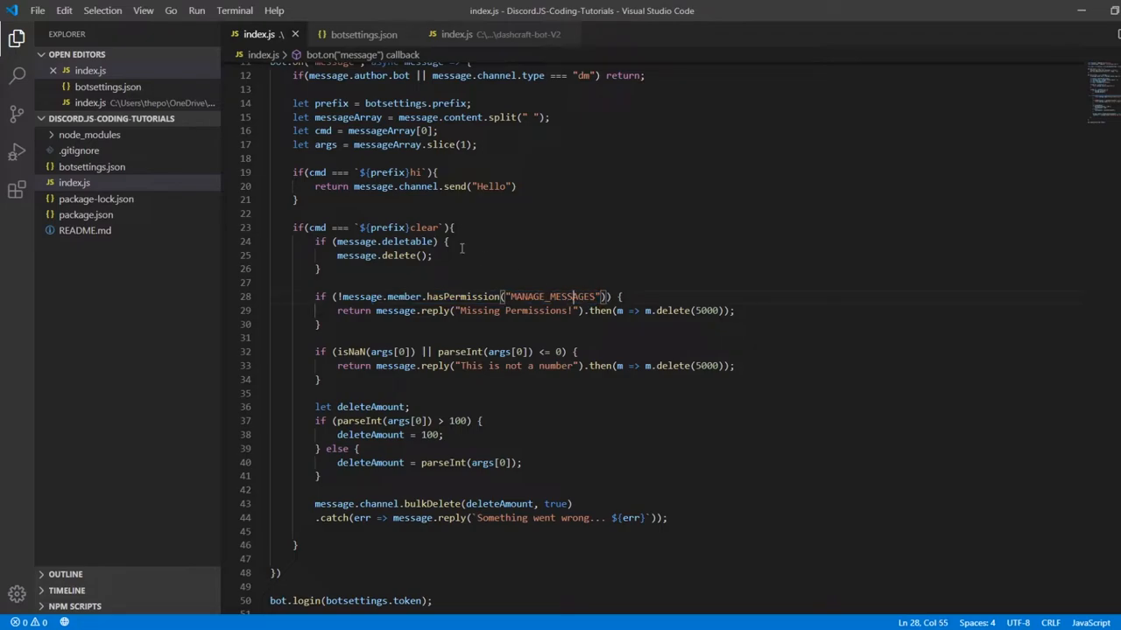
{"action": "double_click", "coordinate": [422, 228]}
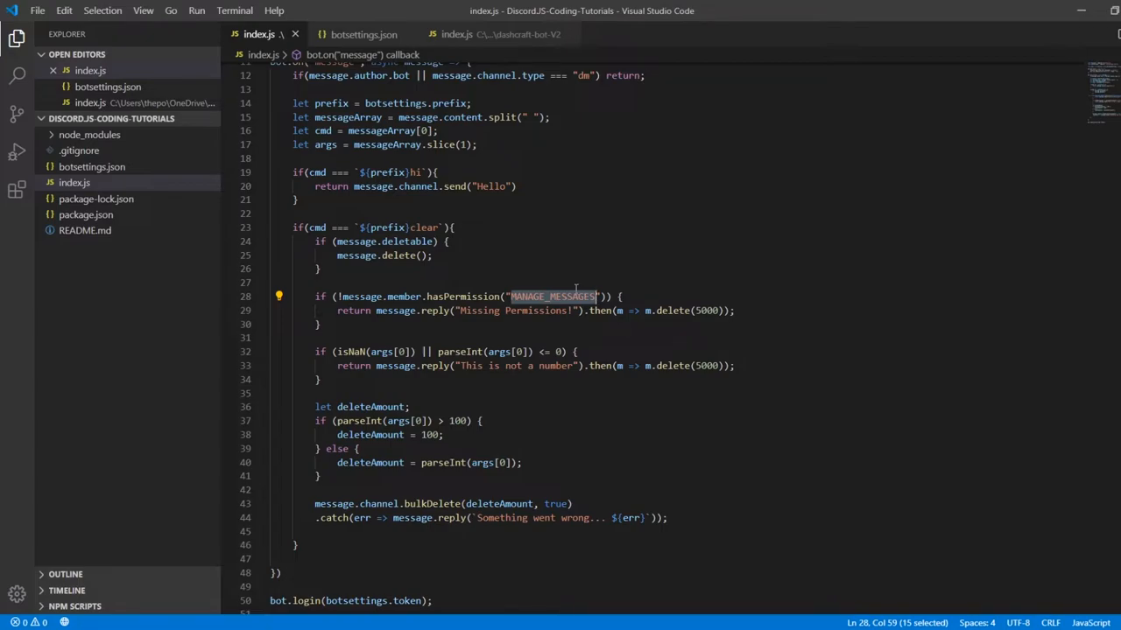
{"action": "mouse_move", "coordinate": [488, 297]}
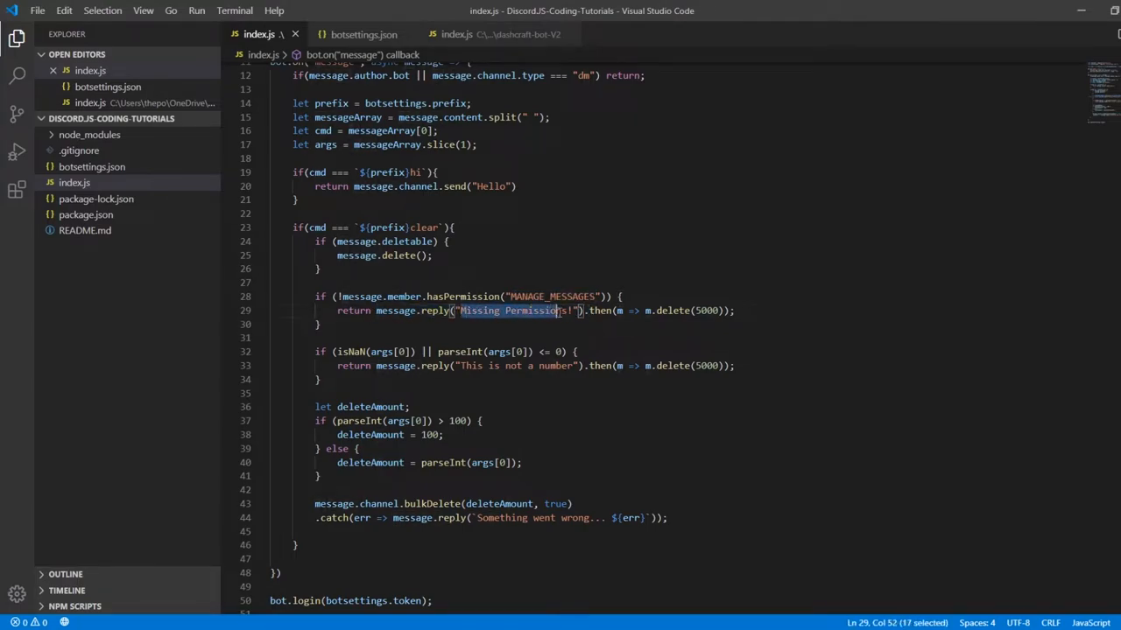
{"action": "left_click", "coordinate": [556, 296]}
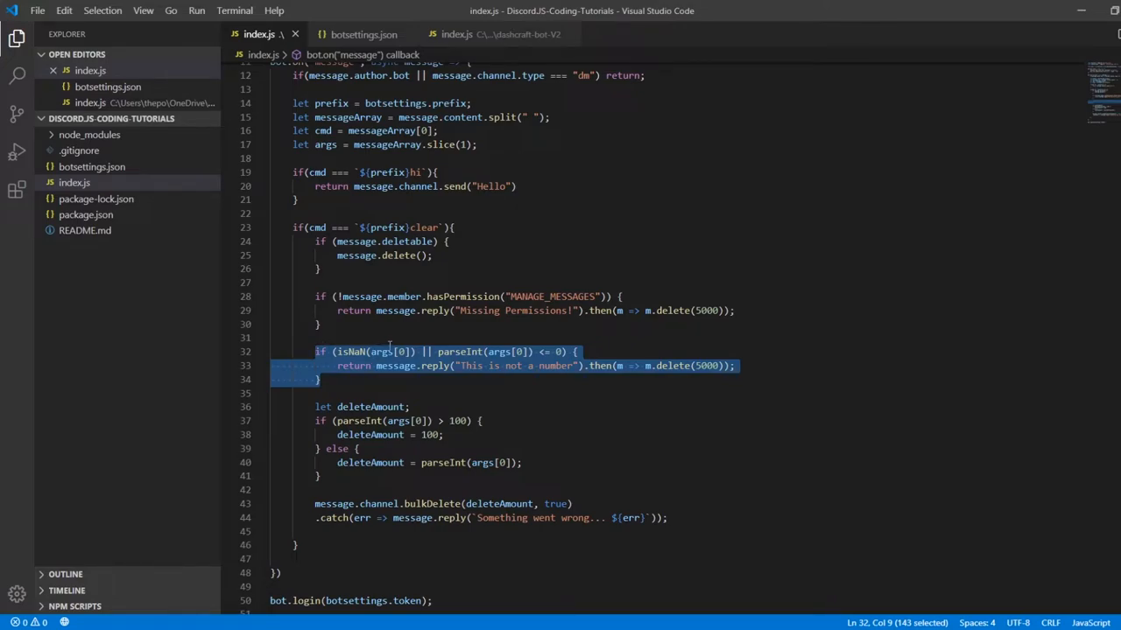
{"action": "mouse_move", "coordinate": [445, 420]}
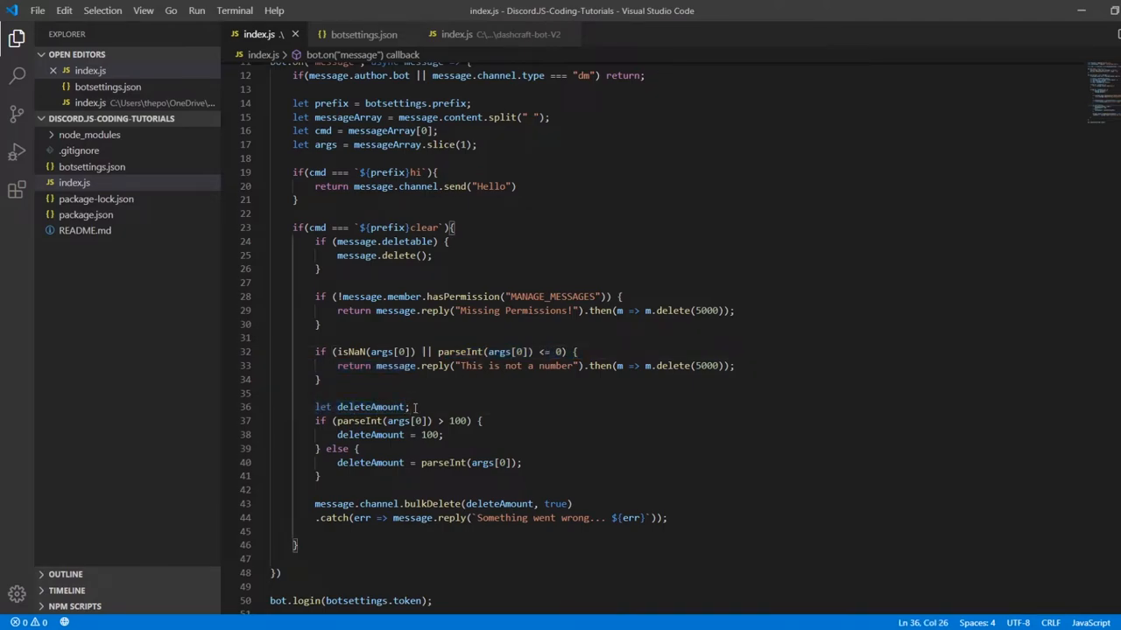
Launch the bot from the terminal with 'node .'.
{"action": "left_click", "coordinate": [315, 406]}
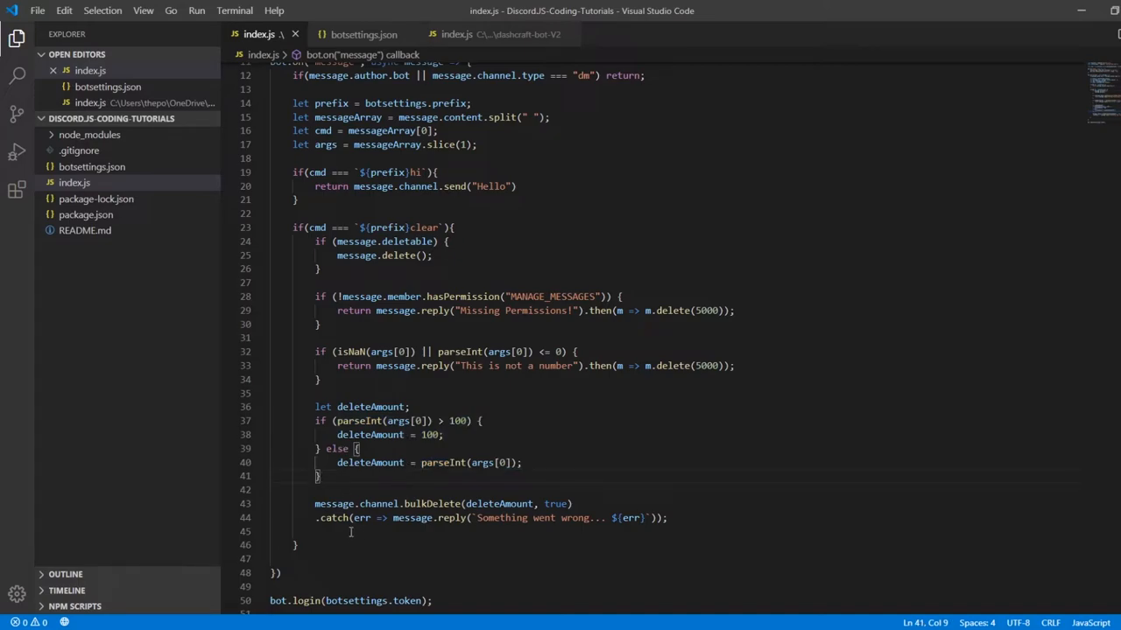
{"action": "double_click", "coordinate": [334, 504]}
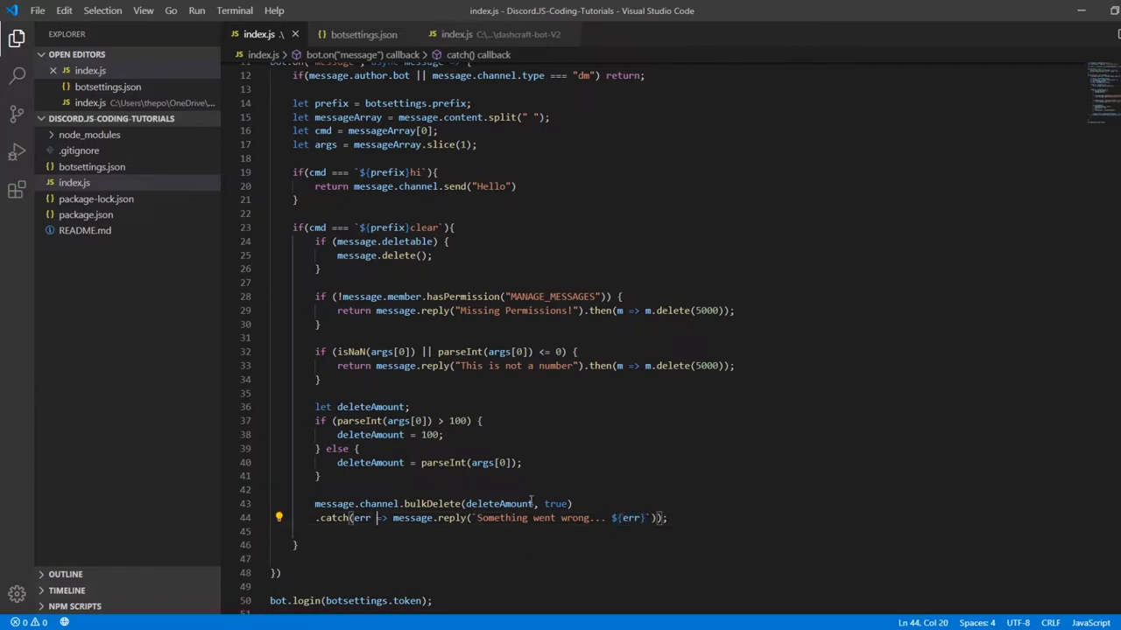
{"action": "mouse_move", "coordinate": [543, 569]}
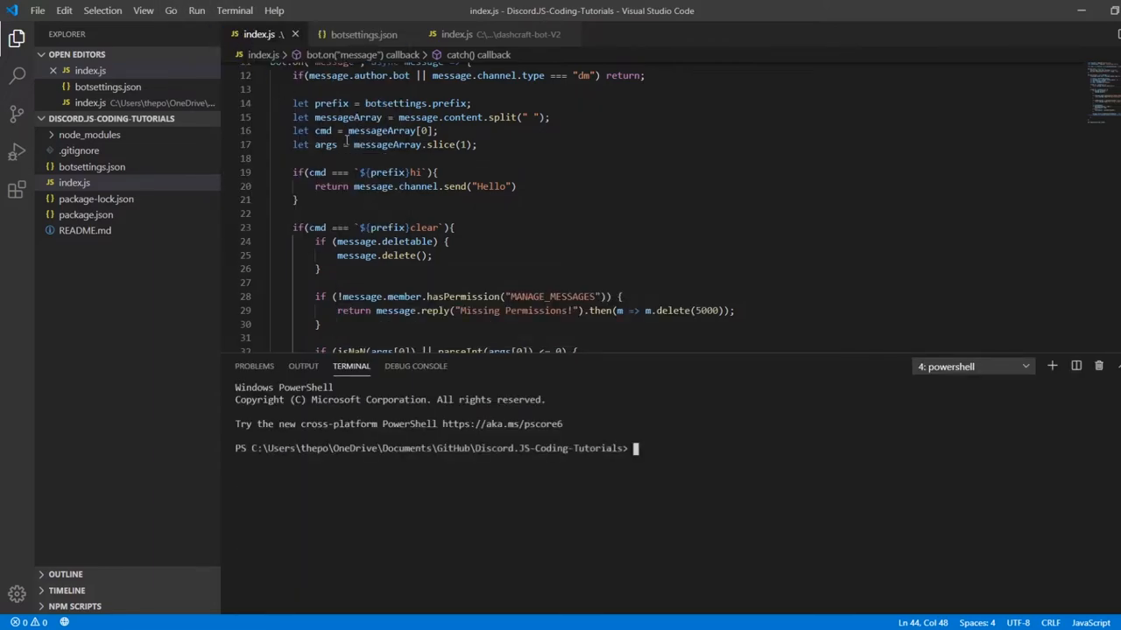
{"action": "type", "text": "node ."}
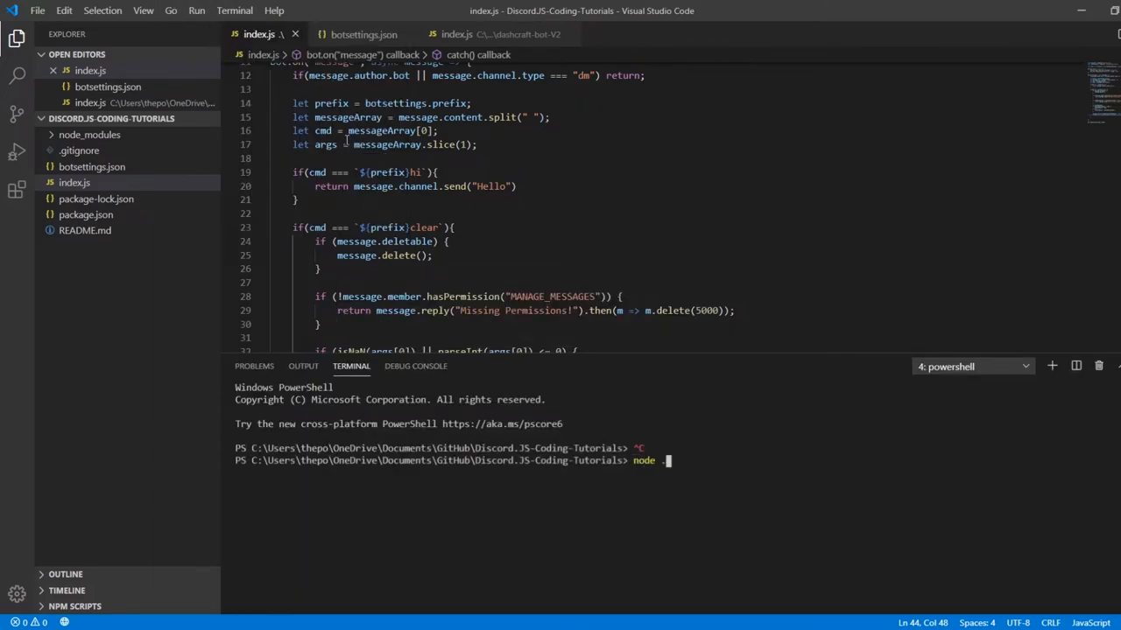
{"action": "key", "text": "Return"}
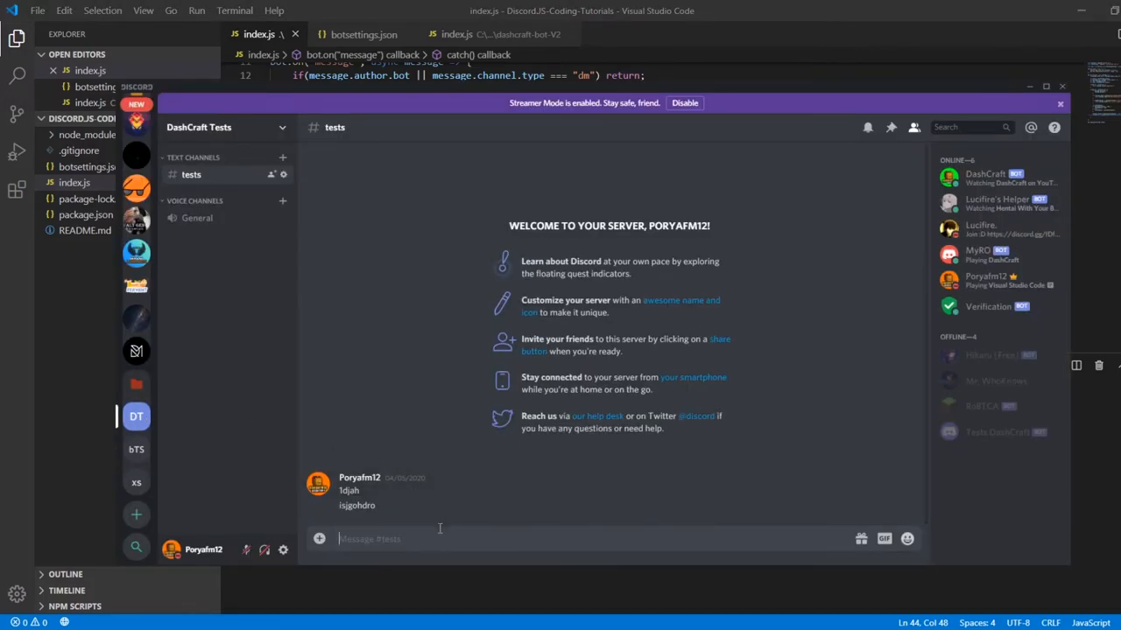
Post filler messages 'OWAJEFDIOSA' and 'HFRE' in #tests, then begin typing the clear command.
{"action": "type", "text": "OWAJEFDIOSA"}
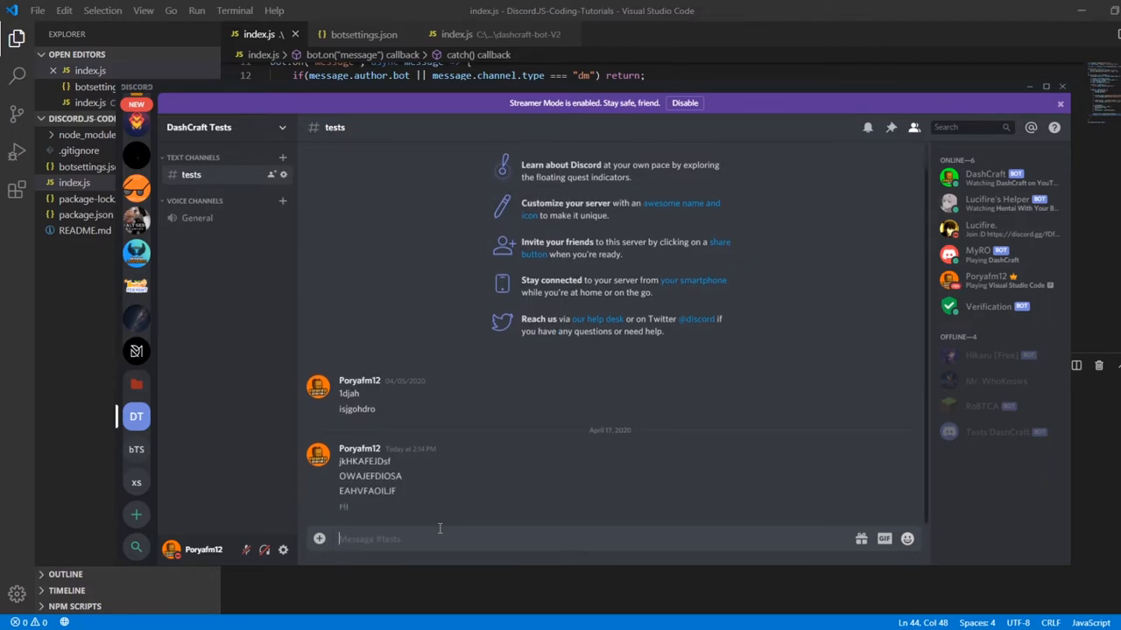
{"action": "type", "text": "HFRE"}
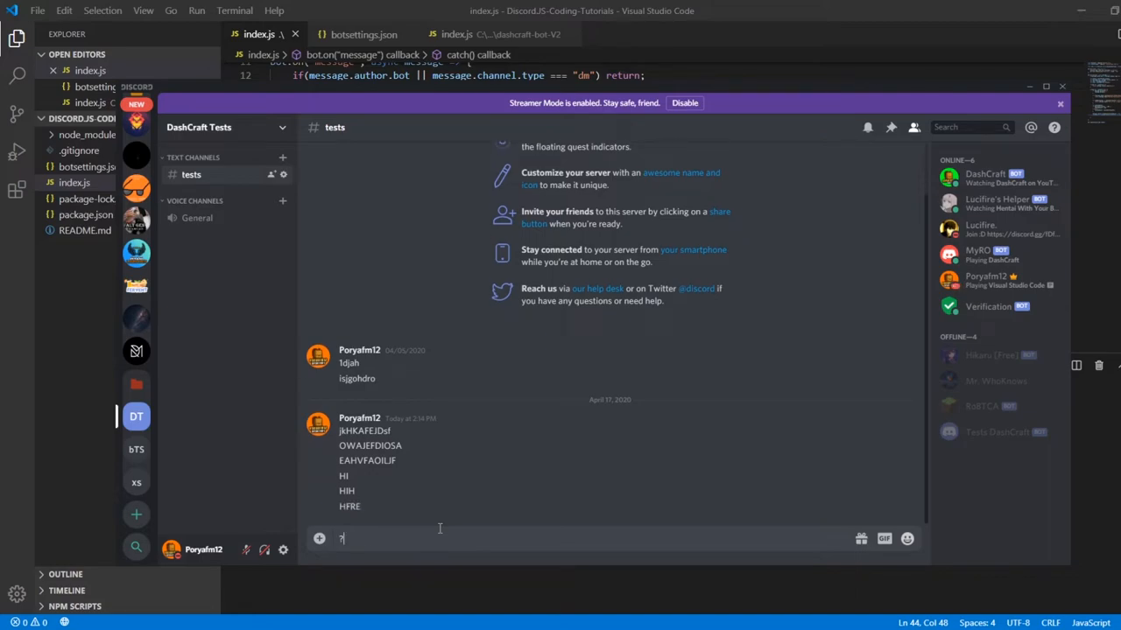
{"action": "type", "text": "c"}
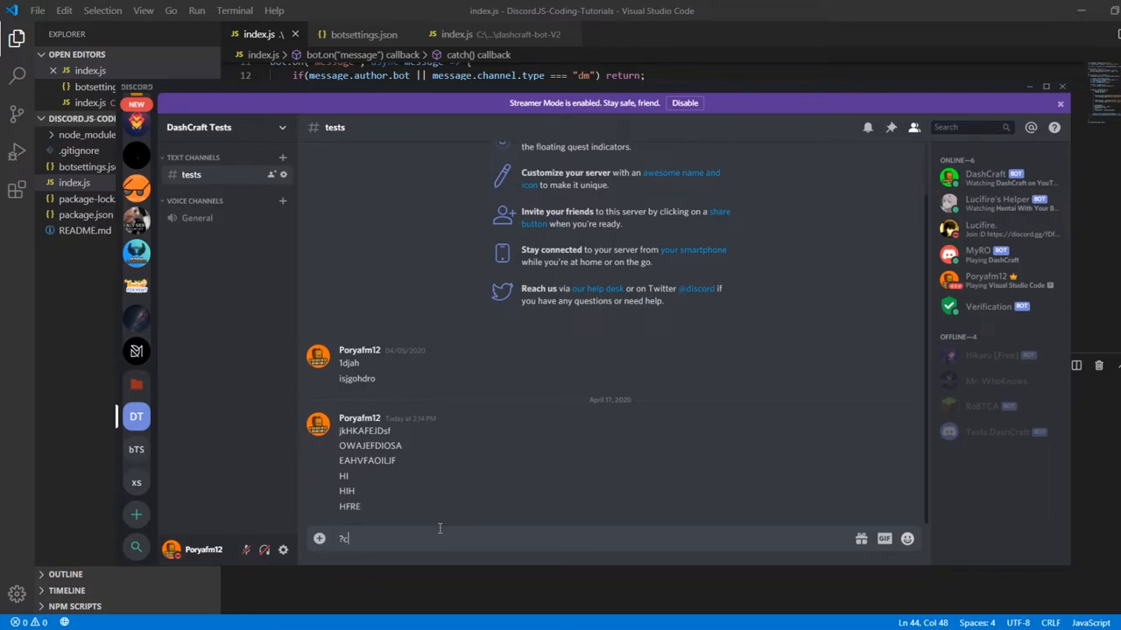
{"action": "type", "text": "lear"}
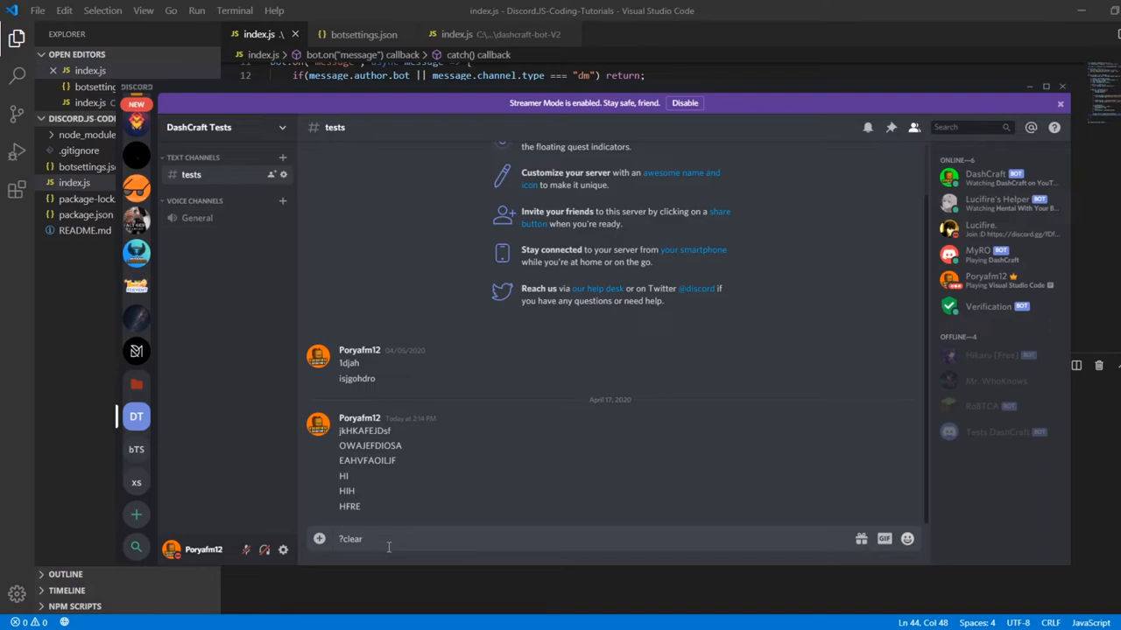
Send '?clear 3' to delete HI, HIH and HFRE from #tests.
{"action": "type", "text": "2"}
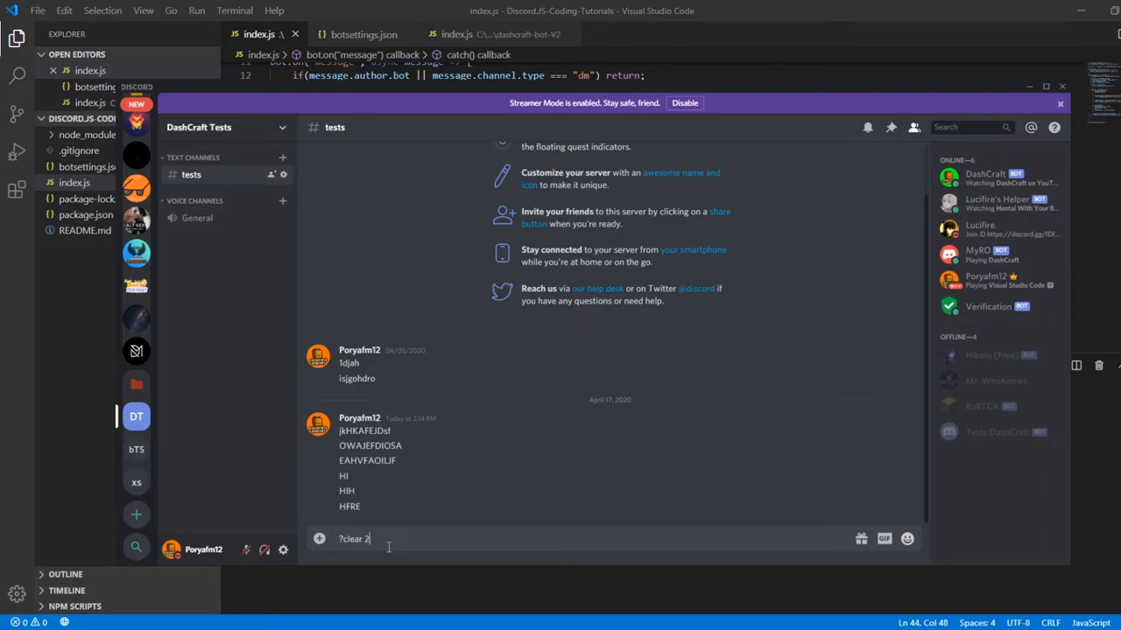
{"action": "type", "text": "3"}
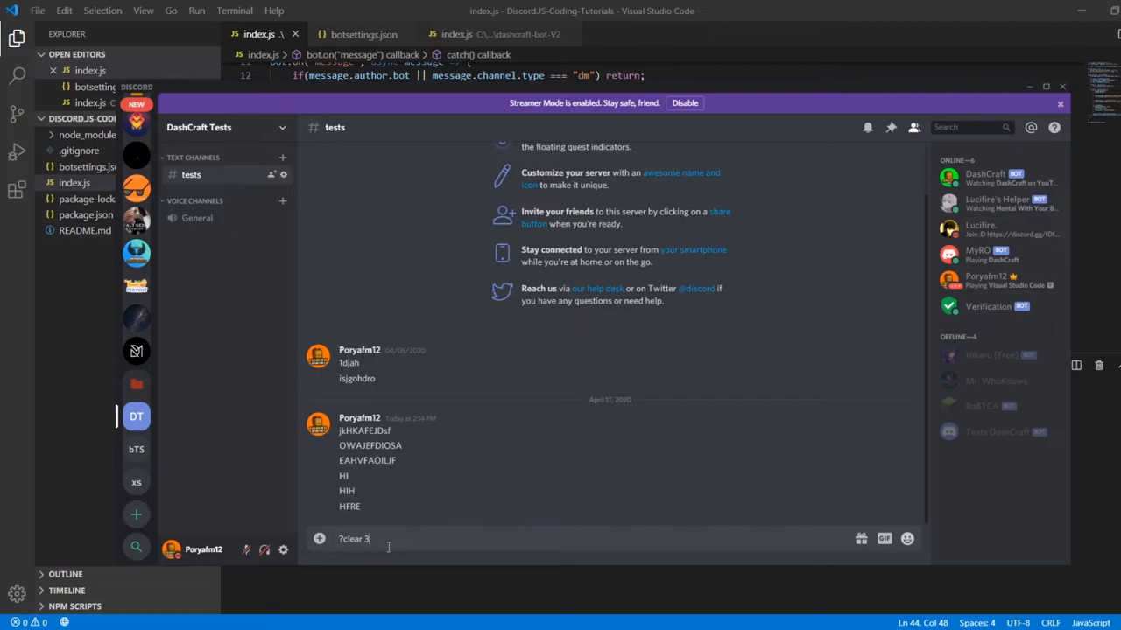
{"action": "key", "text": "Return"}
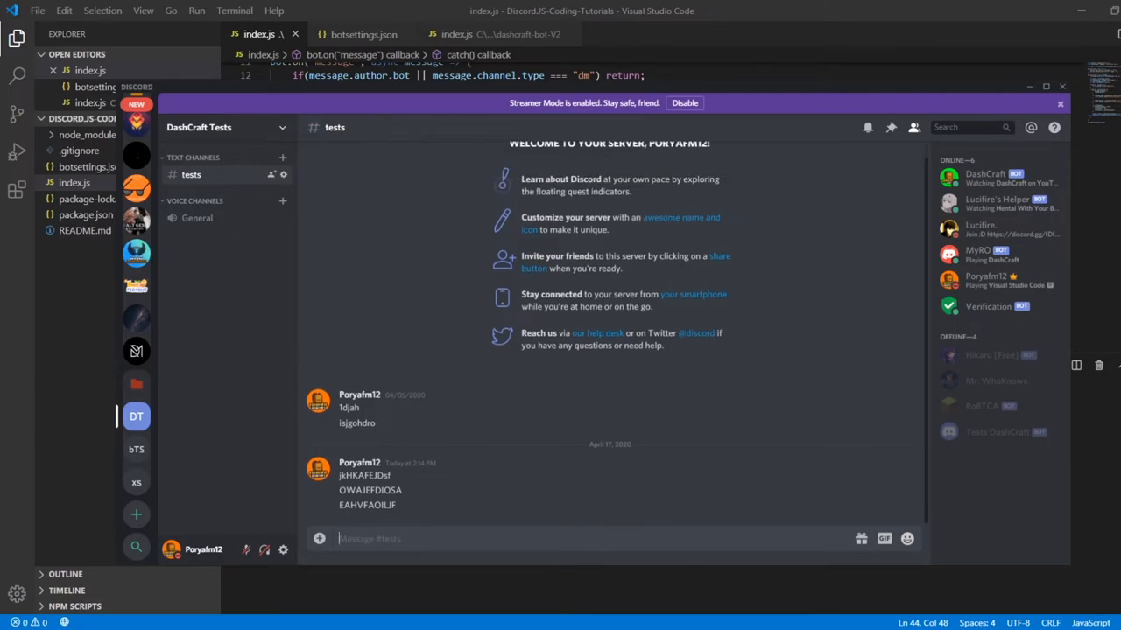
{"action": "mouse_move", "coordinate": [626, 523]}
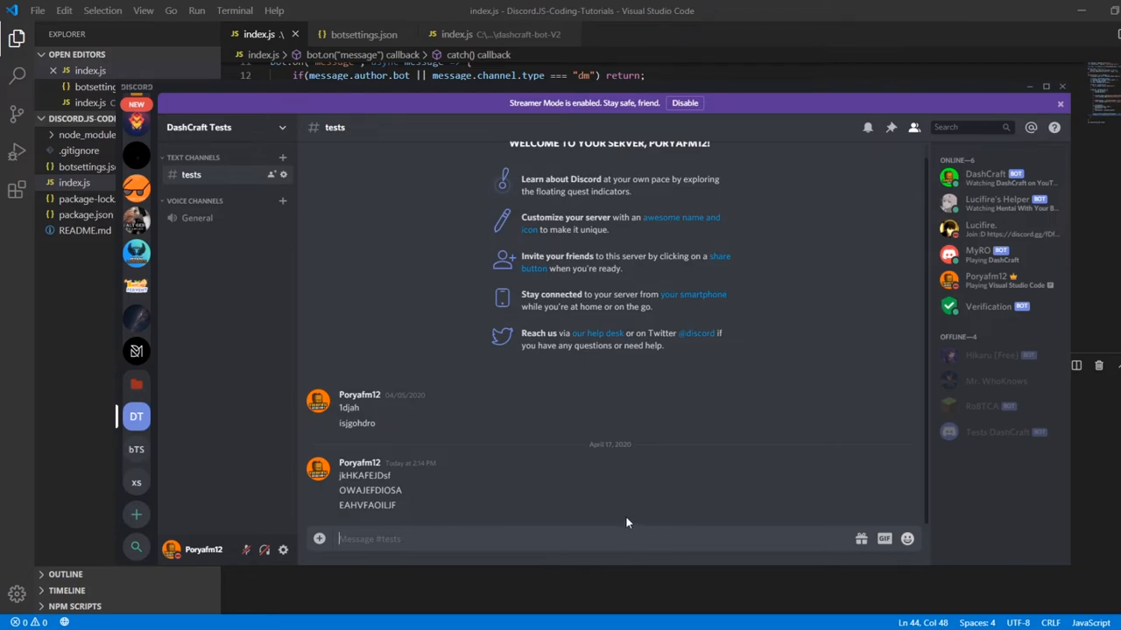
{"action": "mouse_move", "coordinate": [429, 96]}
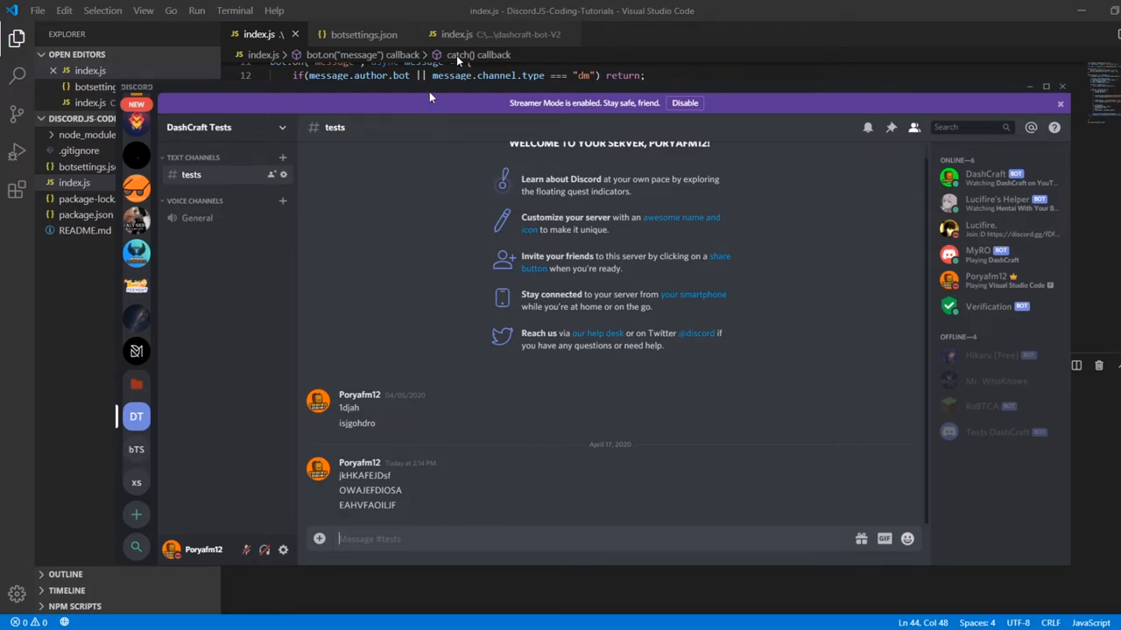
{"action": "mouse_move", "coordinate": [421, 111]}
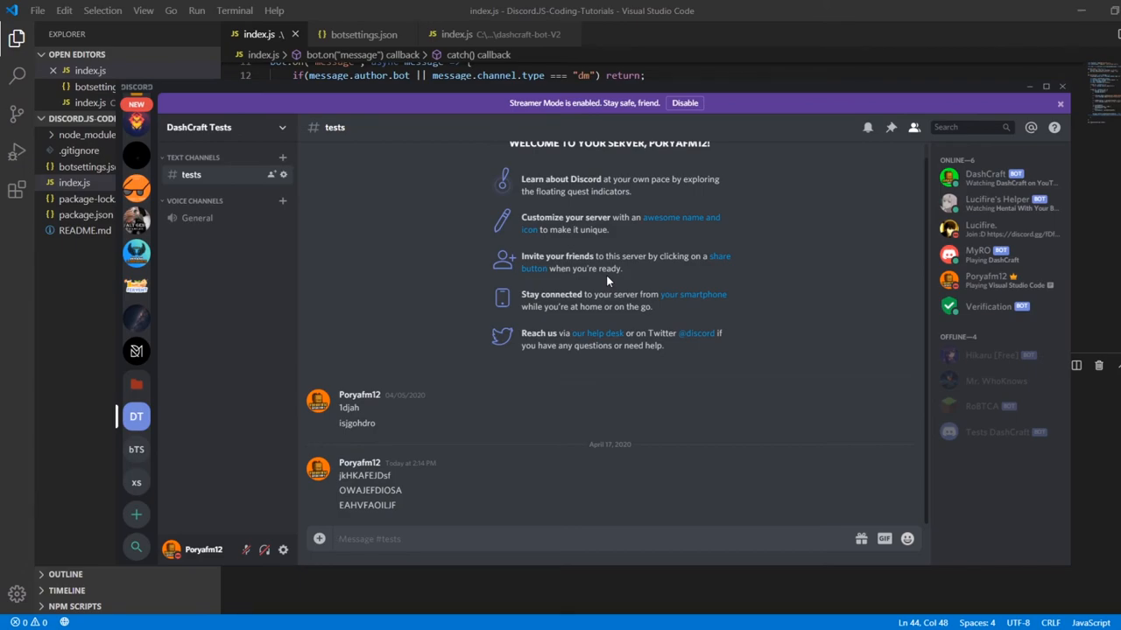
{"action": "mouse_move", "coordinate": [654, 226]}
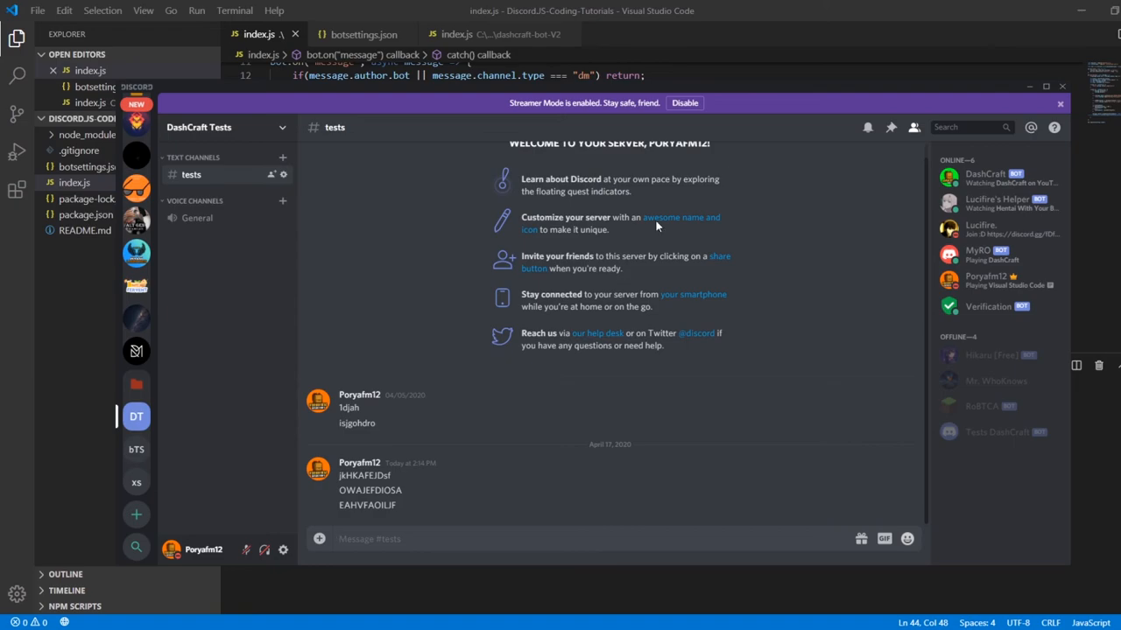